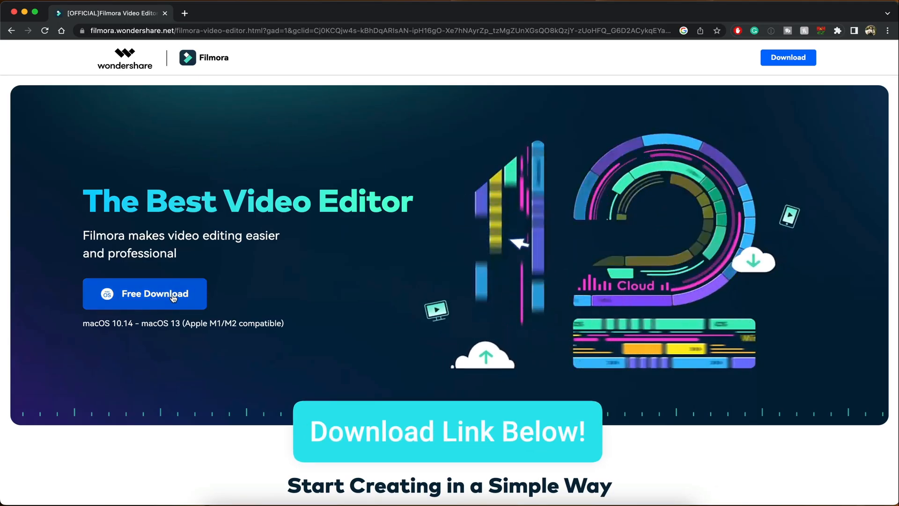
Download Filmora for macOS and drag the CS770 green-screen phone clip onto the timeline.
click(145, 293)
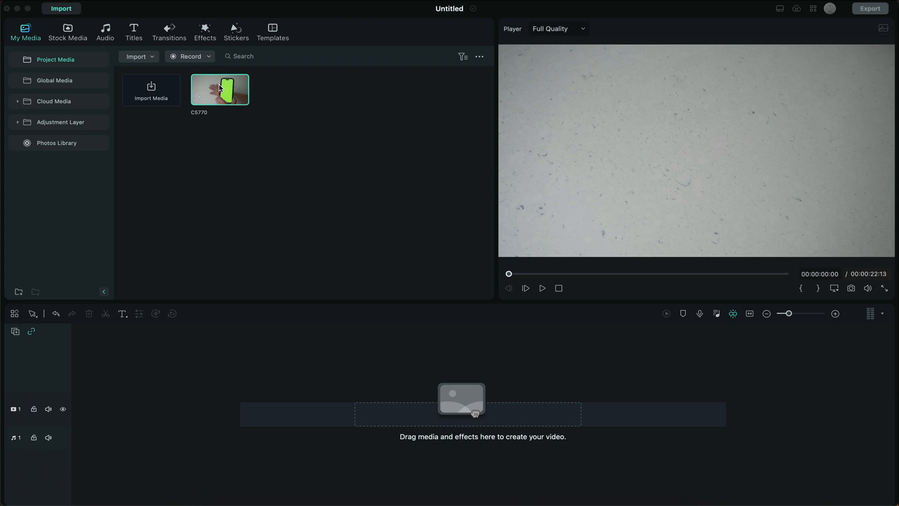
drag(219, 89, 229, 409)
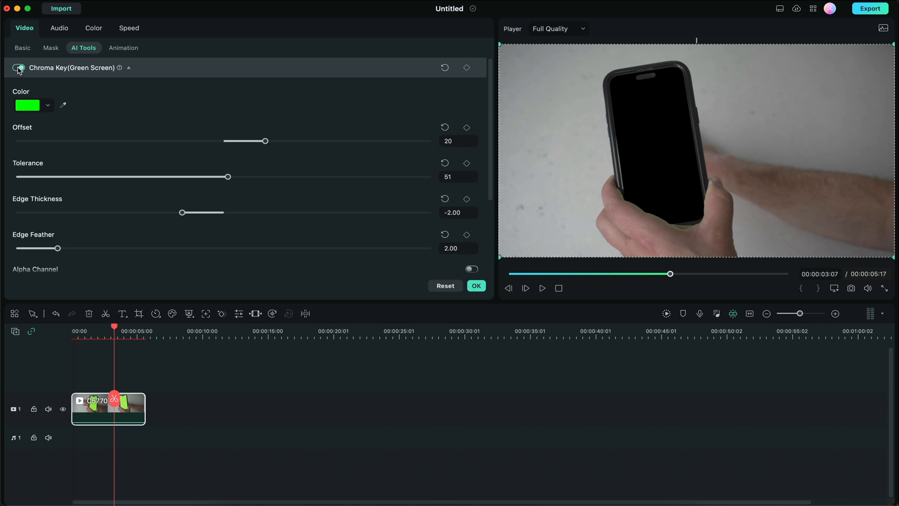
Confirm the Chroma Key settings and place the hand-x-ray image on the timeline after the phone clip.
click(25, 31)
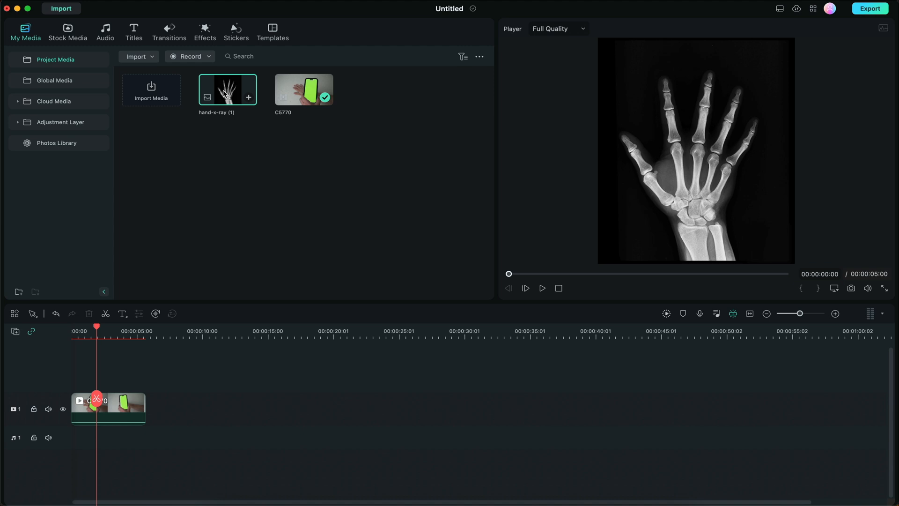
drag(227, 89, 178, 384)
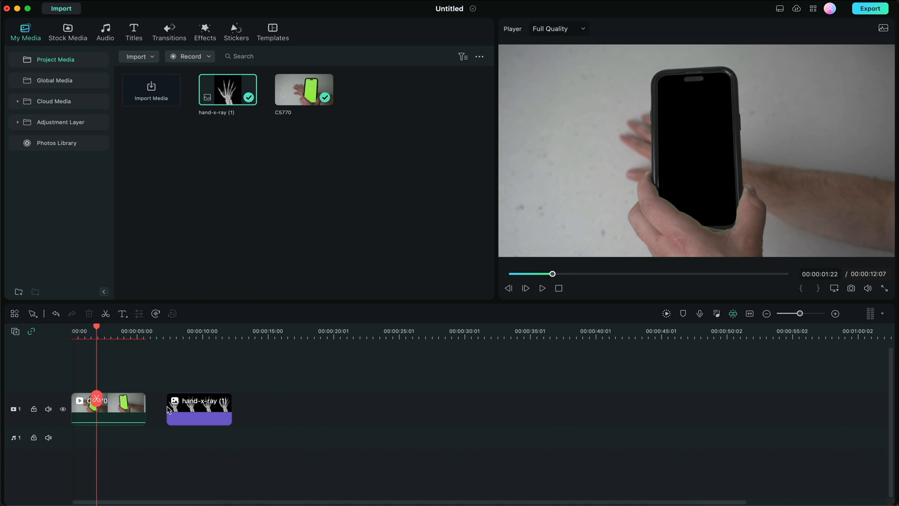
Scrub the playhead to preview the keyed clip around 3-4 seconds, then return to the start.
click(128, 338)
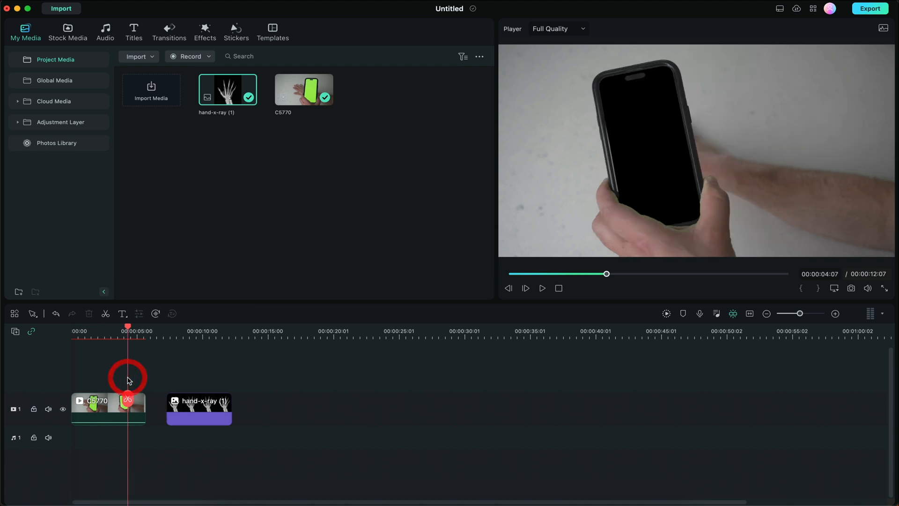
click(111, 331)
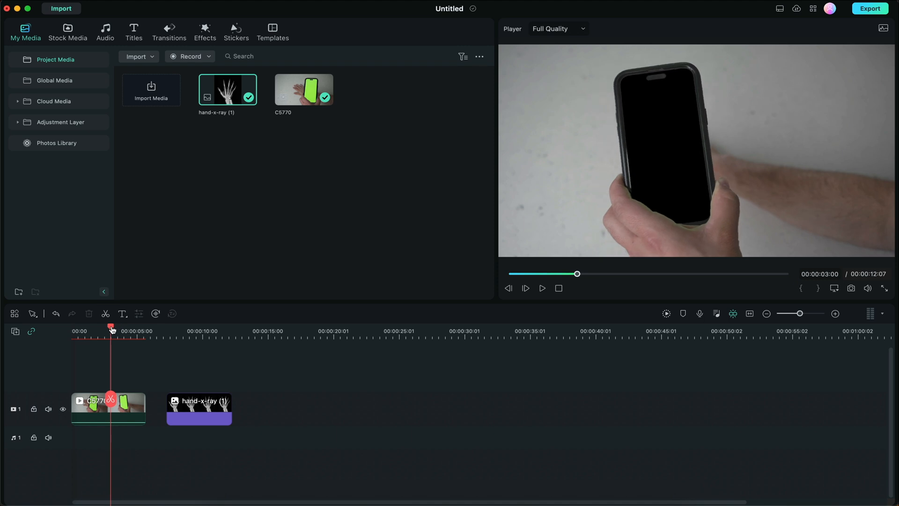
drag(111, 331, 75, 331)
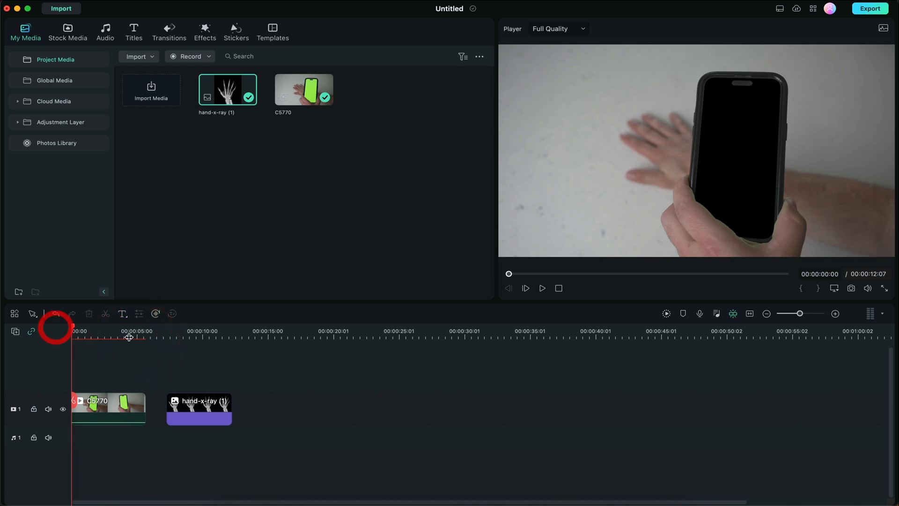
Move hand-x-ray to track 2 at 00:00 and lower its Compositing opacity to about 54%.
drag(198, 408, 168, 380)
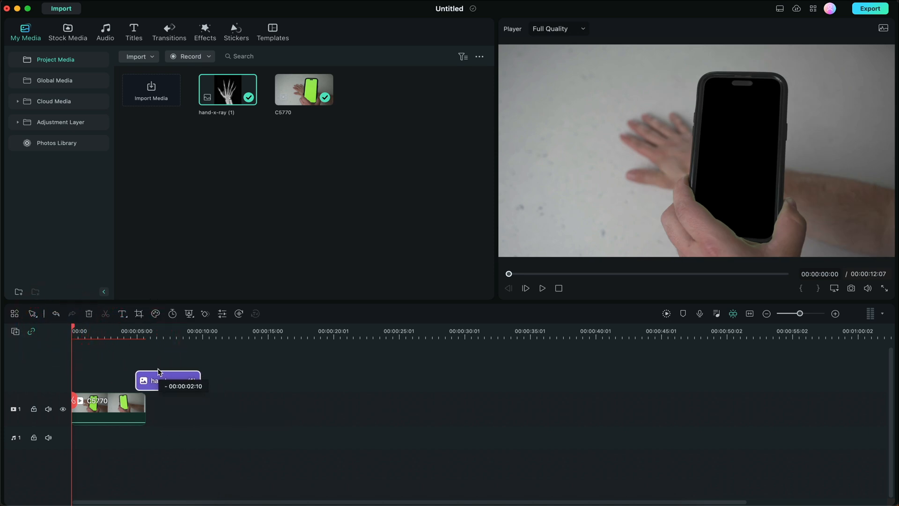
drag(167, 381, 103, 373)
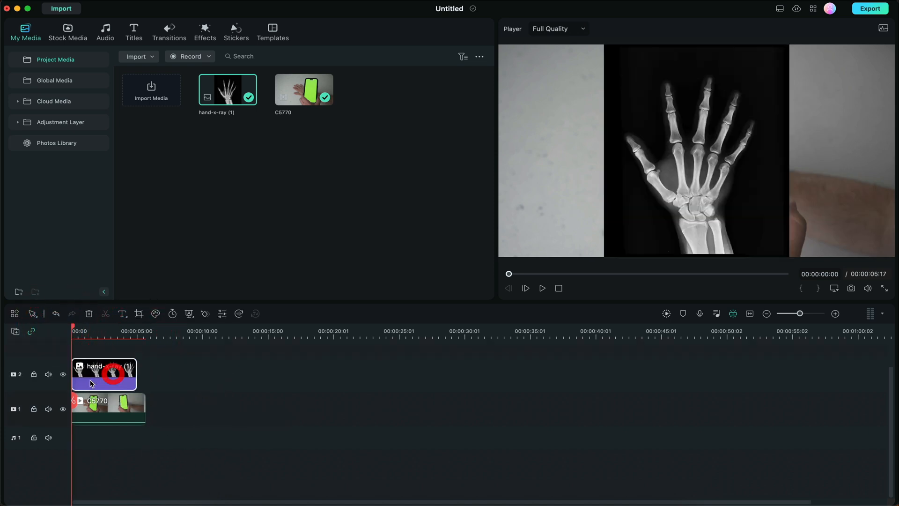
double_click(104, 373)
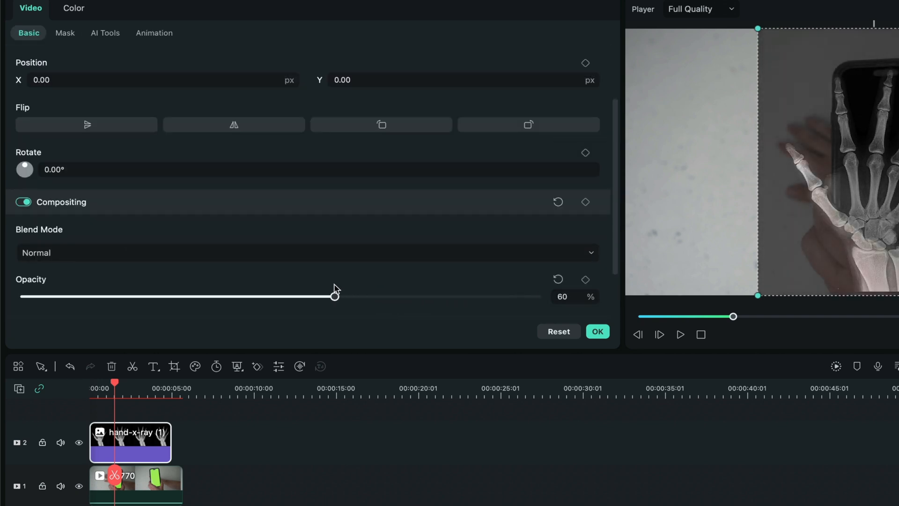
drag(334, 296, 302, 296)
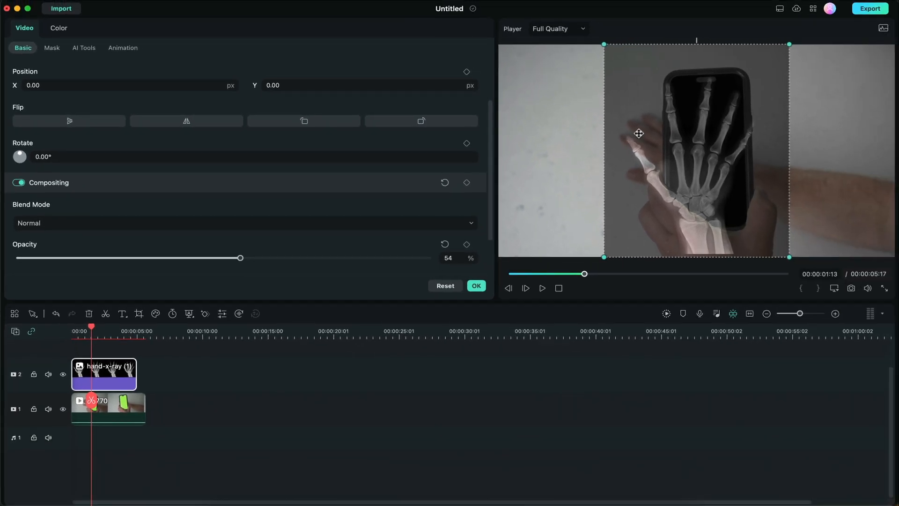
mouse_move(603, 44)
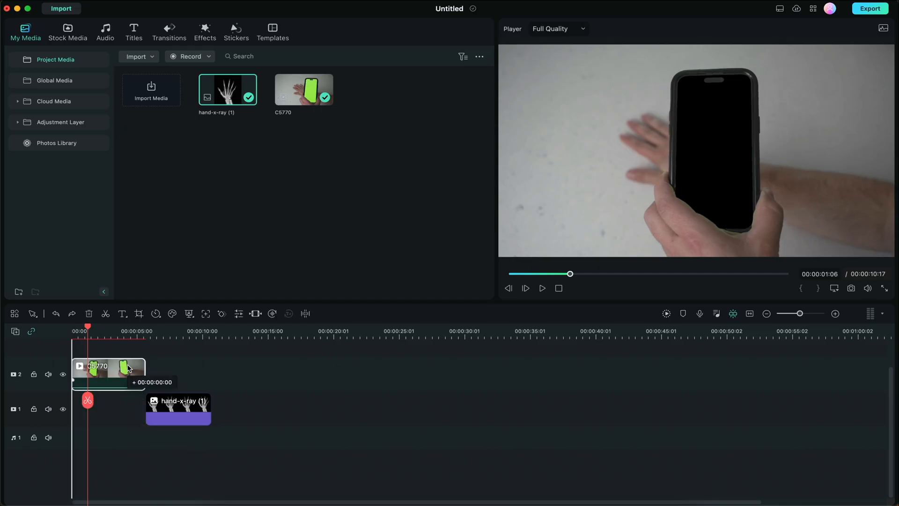
Place hand-x-ray at the start of track 1 beneath CS770 and preview the x-ray inside the phone screen.
drag(178, 408, 103, 408)
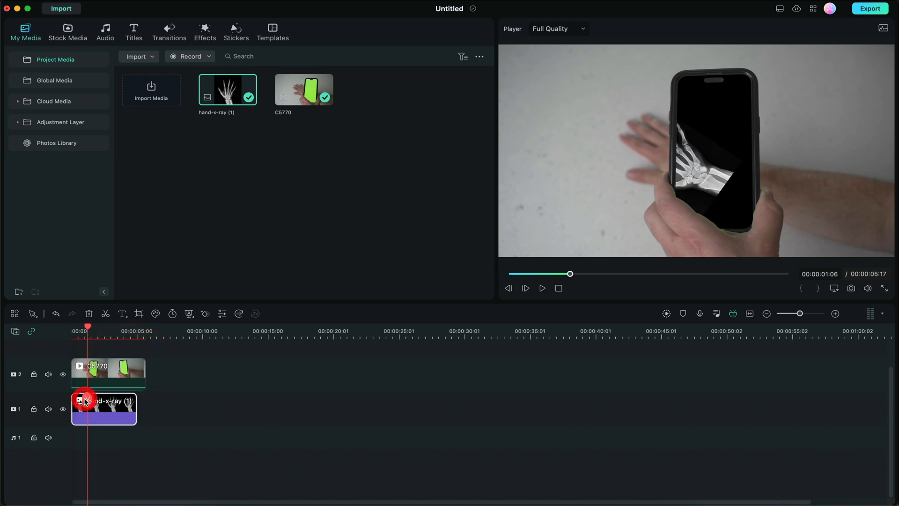
mouse_move(88, 367)
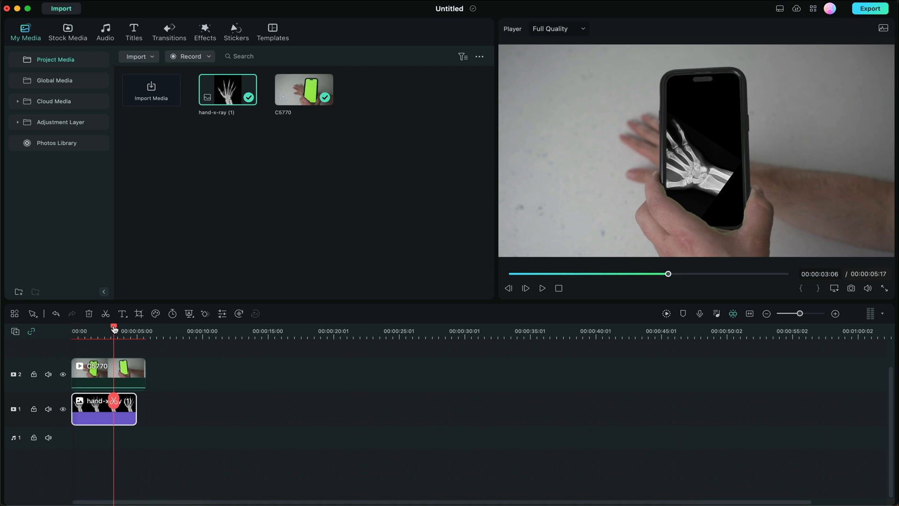
drag(114, 330, 88, 331)
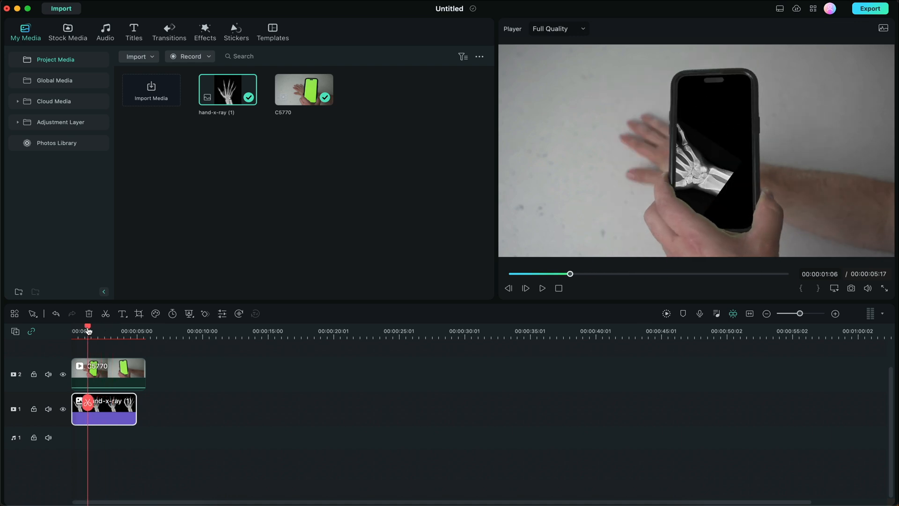